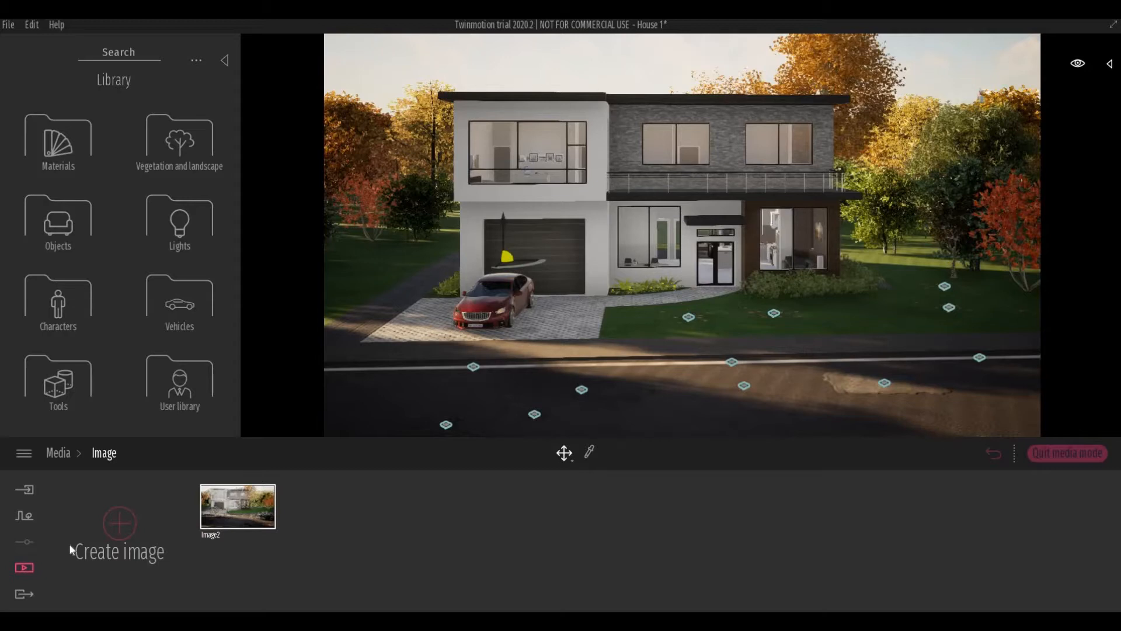
Collapse the Library panel so the house view fills the media image screen.
{"action": "left_click", "coordinate": [224, 60]}
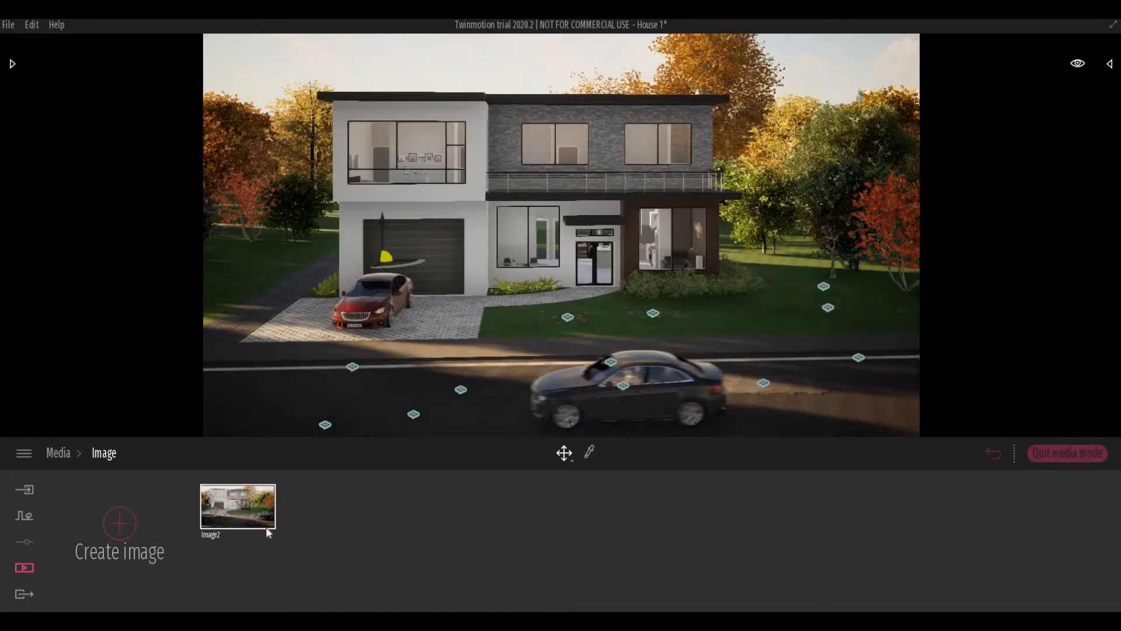
Select the Image2 thumbnail to reveal its Weather, Season and Growth controls.
{"action": "left_click", "coordinate": [237, 506]}
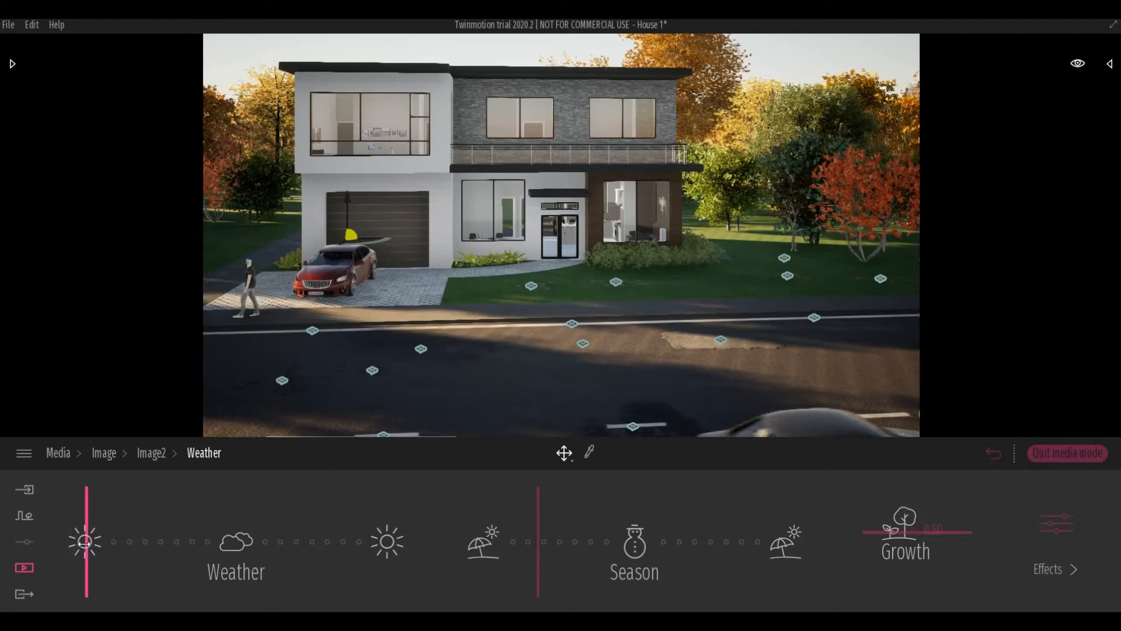
{"action": "left_click_drag", "start_coordinate": [84, 540], "coordinate": [208, 541]}
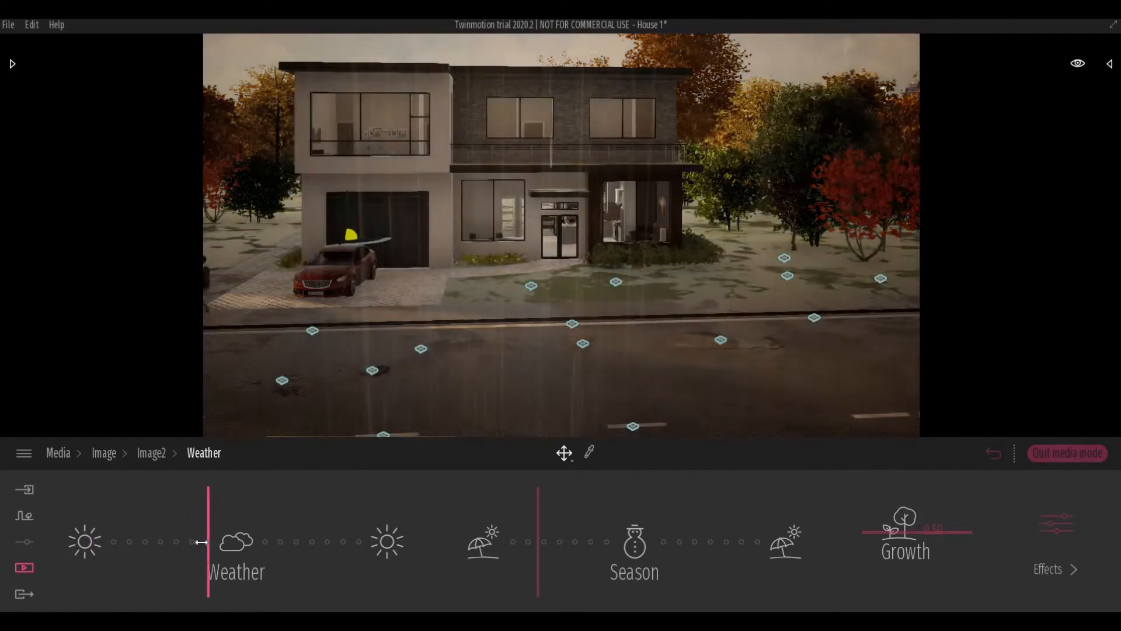
{"action": "left_click_drag", "start_coordinate": [208, 533], "coordinate": [178, 532]}
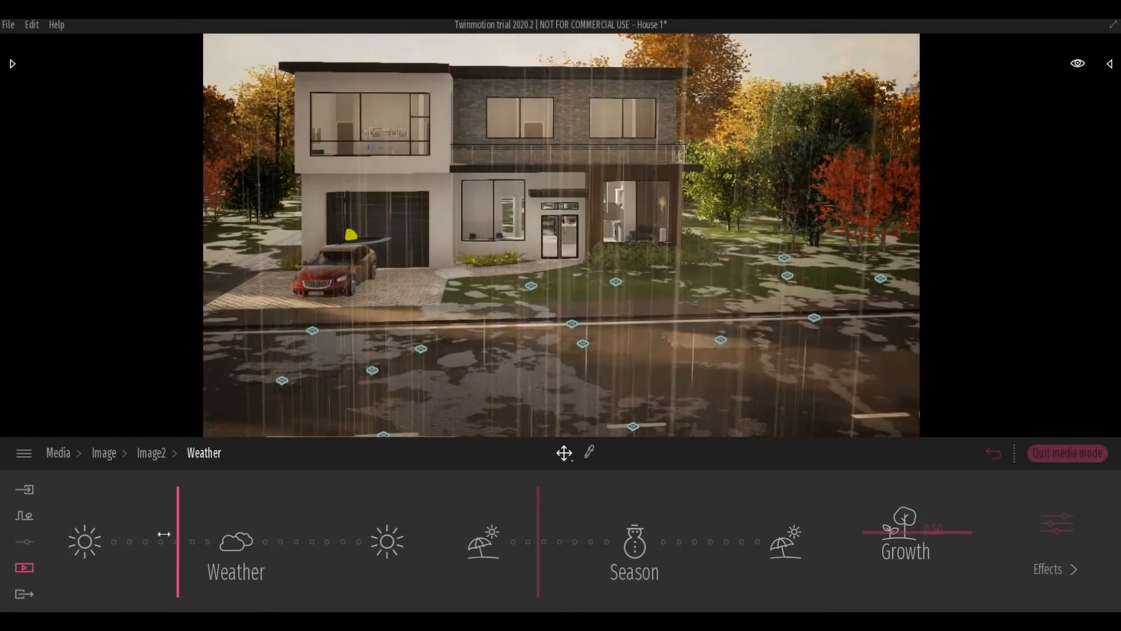
{"action": "left_click_drag", "start_coordinate": [178, 532], "coordinate": [192, 533]}
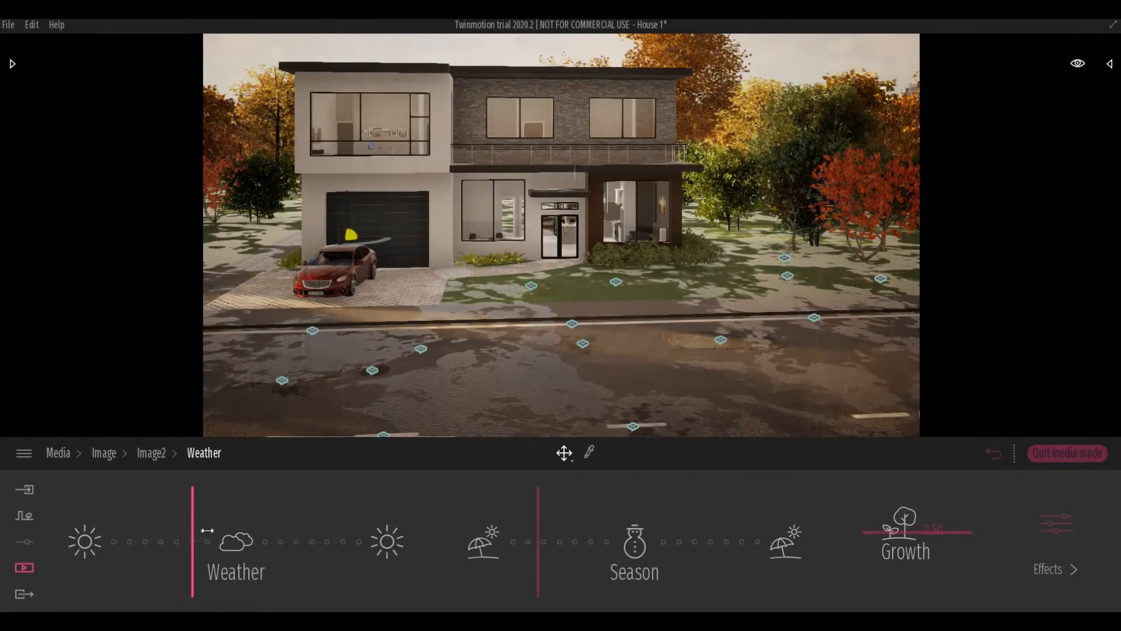
{"action": "left_click_drag", "start_coordinate": [192, 540], "coordinate": [209, 541]}
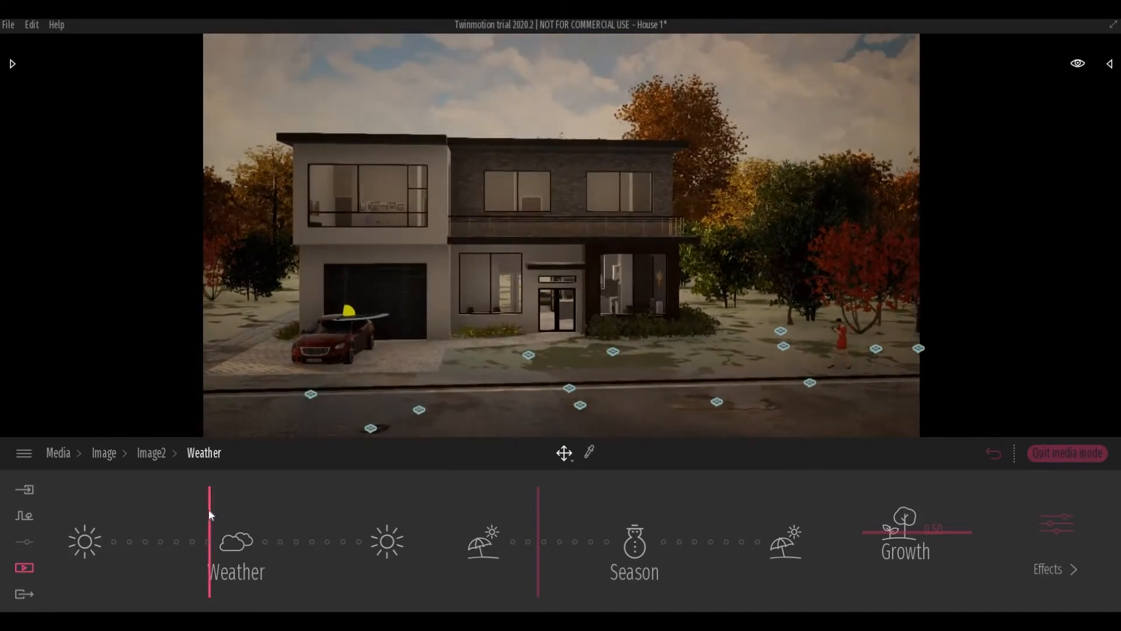
{"action": "left_click_drag", "start_coordinate": [209, 495], "coordinate": [202, 495]}
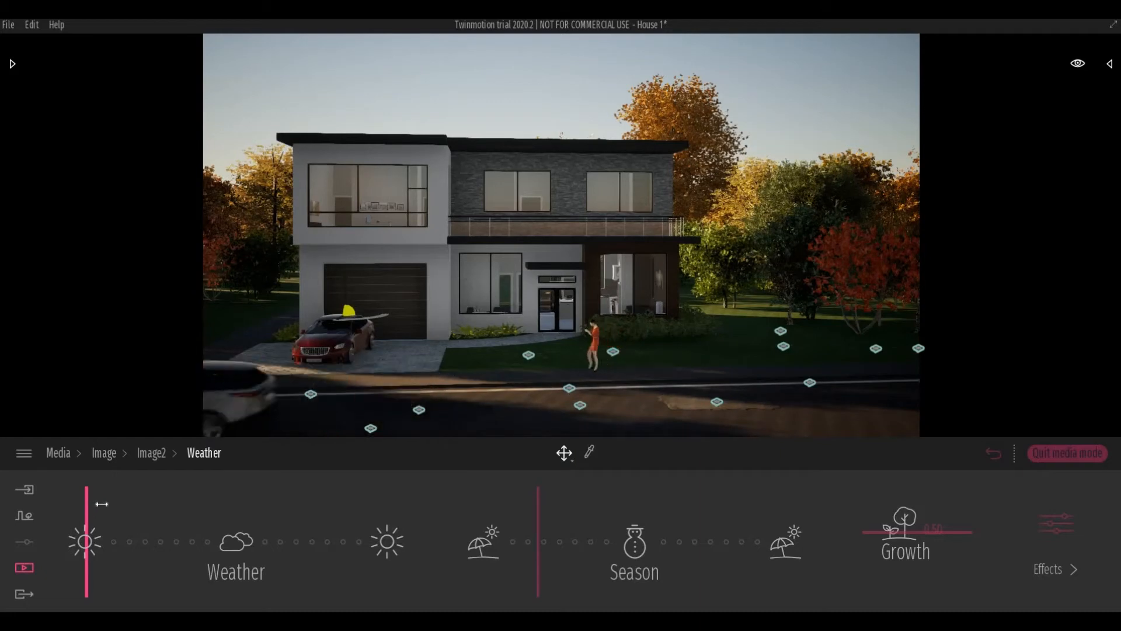
Move the Weather slider from dark overcast through partly cloudy to near sunny.
{"action": "left_click_drag", "start_coordinate": [86, 540], "coordinate": [154, 541]}
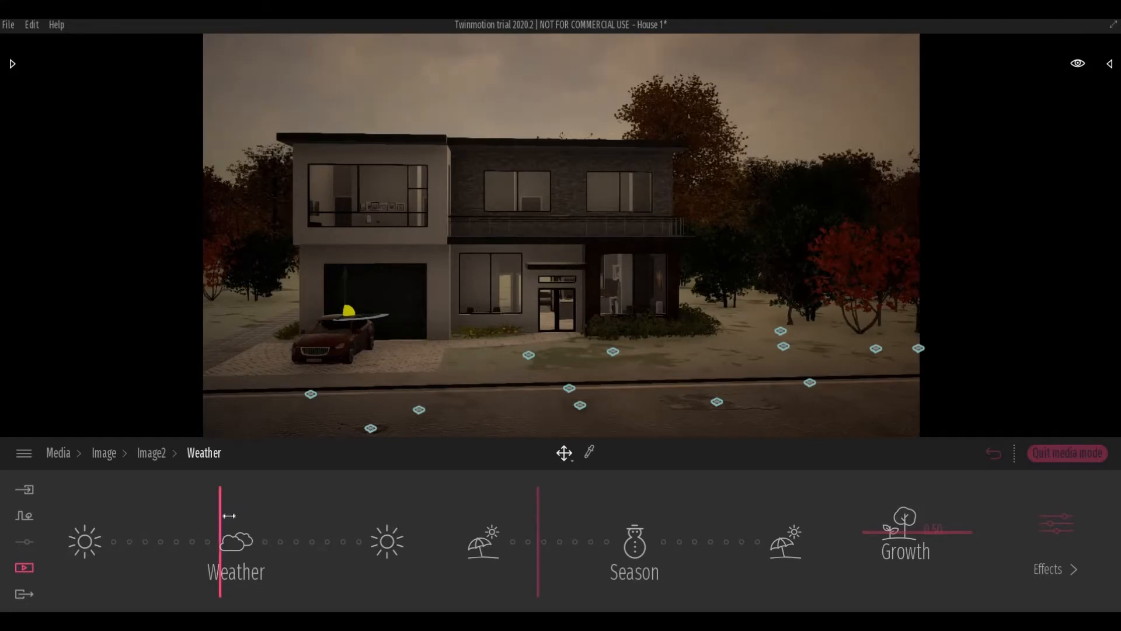
{"action": "left_click_drag", "start_coordinate": [221, 512], "coordinate": [272, 512]}
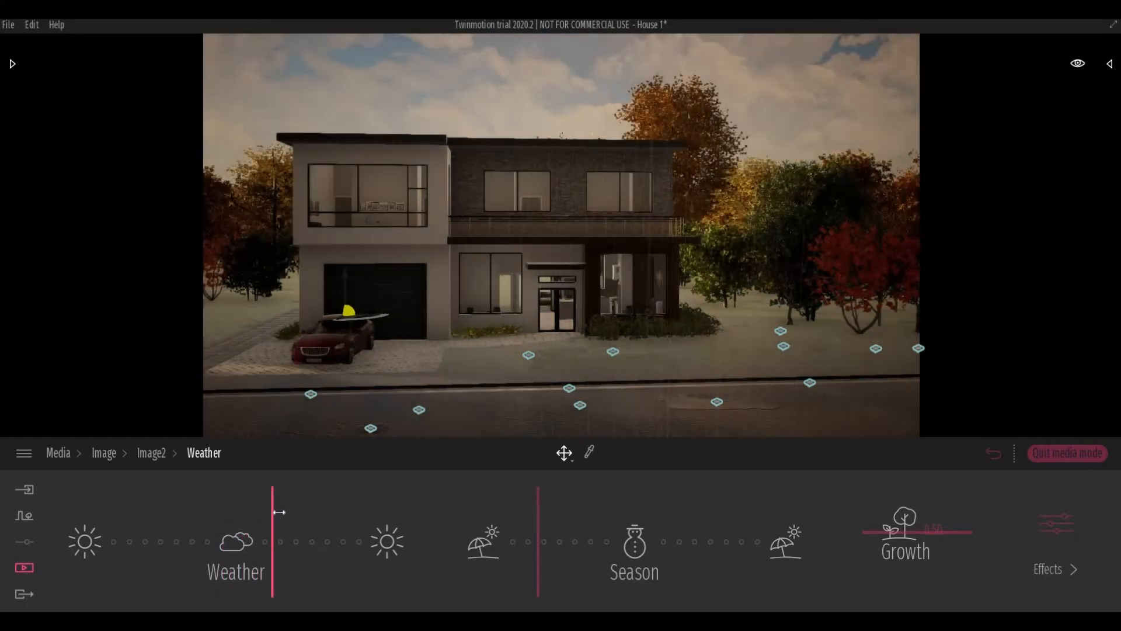
{"action": "left_click_drag", "start_coordinate": [272, 511], "coordinate": [287, 508]}
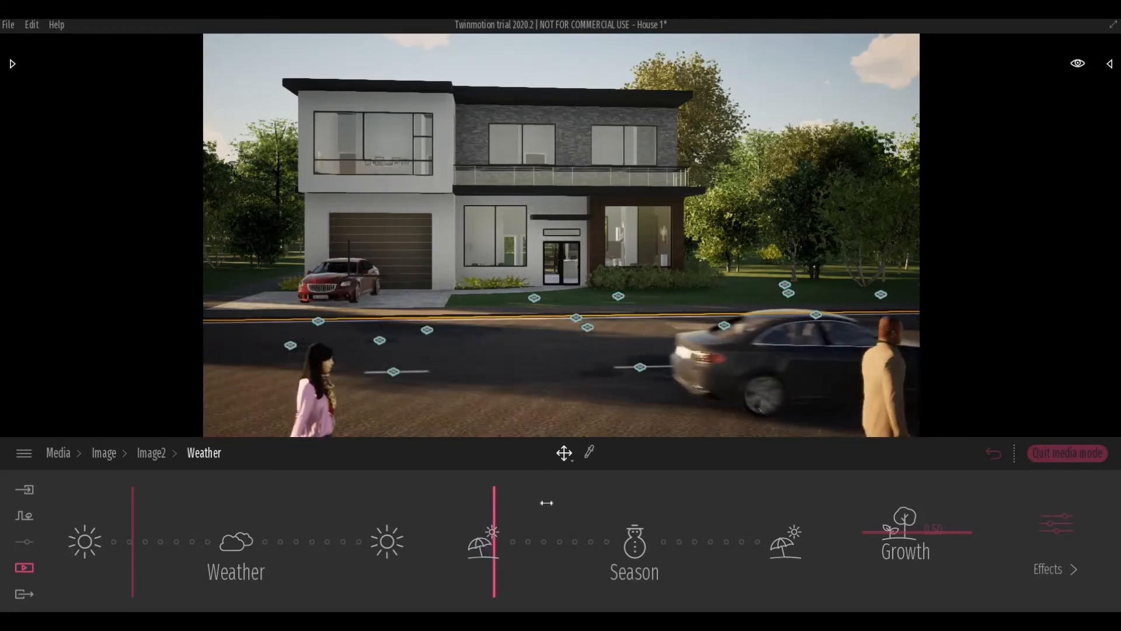
Move the Season slider past winter and summer, settling on spring with flowering trees.
{"action": "left_click_drag", "start_coordinate": [493, 532], "coordinate": [550, 533]}
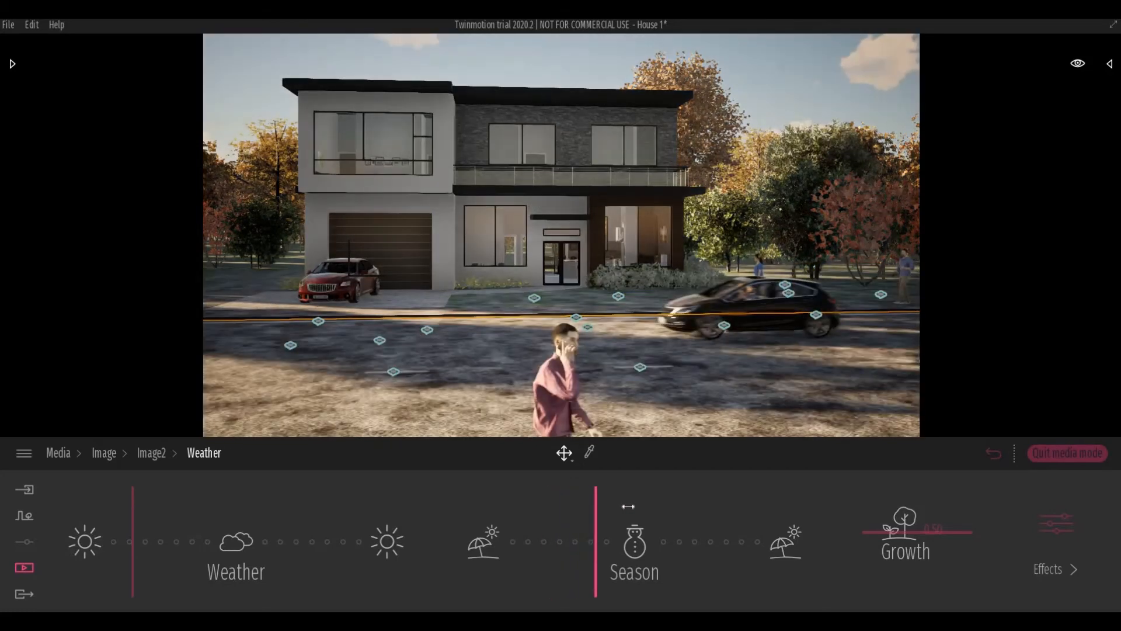
{"action": "left_click_drag", "start_coordinate": [594, 492], "coordinate": [626, 493]}
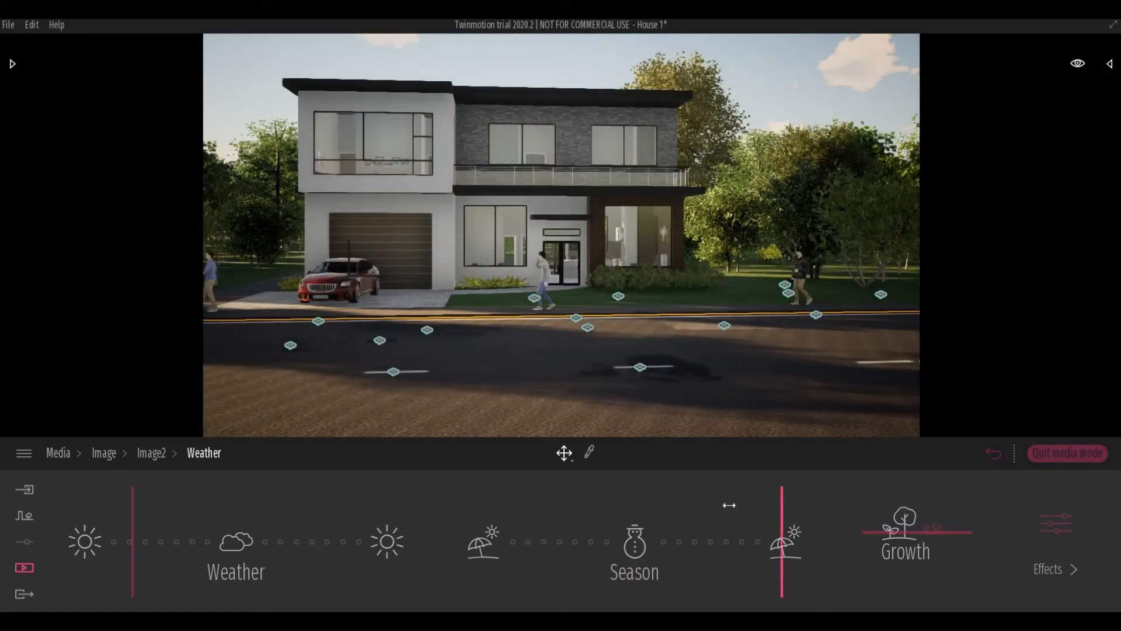
{"action": "left_click_drag", "start_coordinate": [781, 541], "coordinate": [695, 541]}
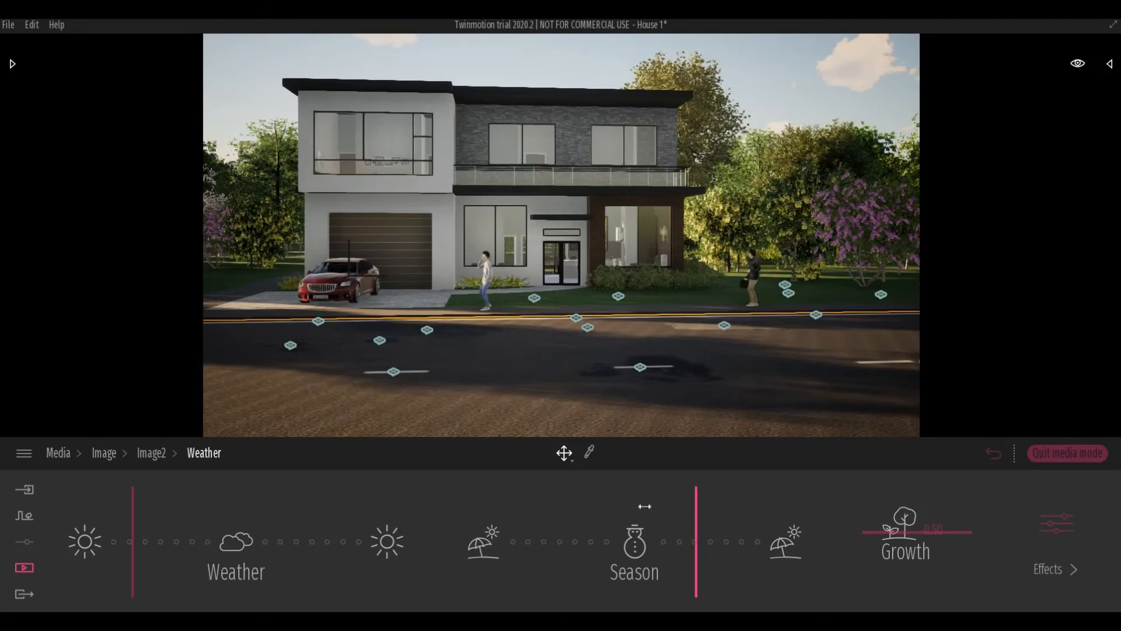